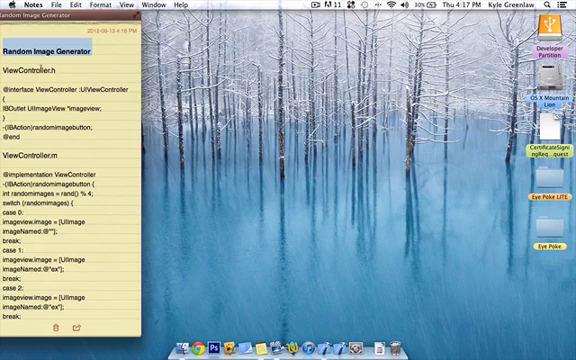
Review the Stickies code note, then choose the Single View Application template for the new project
scroll("down", 3)
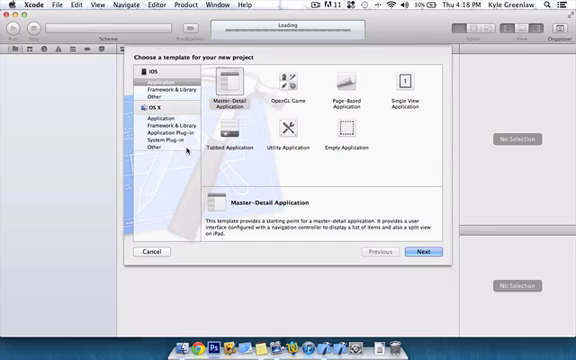
left_click(404, 84)
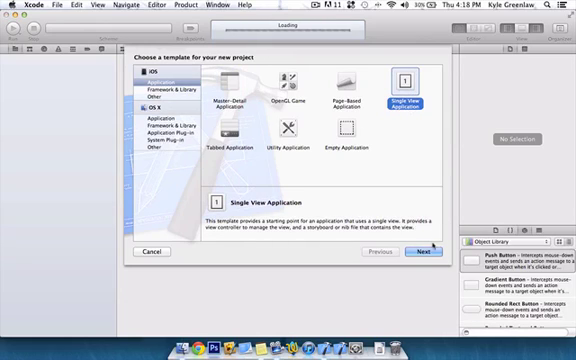
left_click(414, 252)
type("Random O")
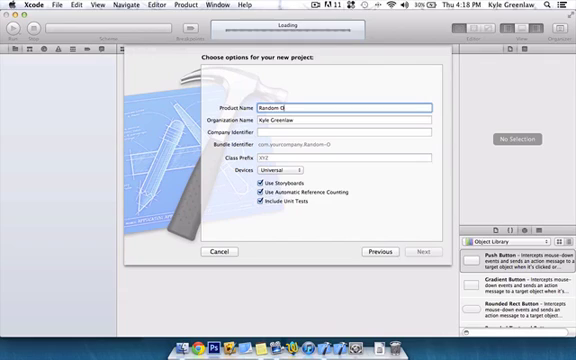
Enter the Product Name 'Random Image Generator', correcting a typo along the way
type("R")
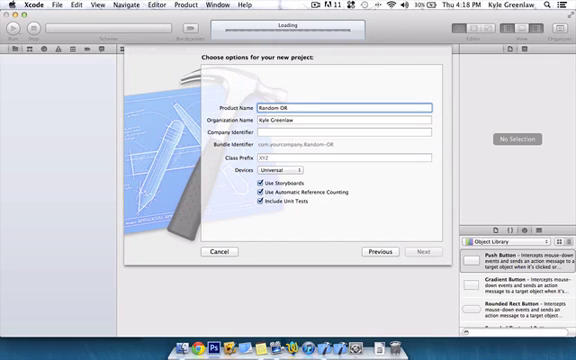
type("non-Ranmon")
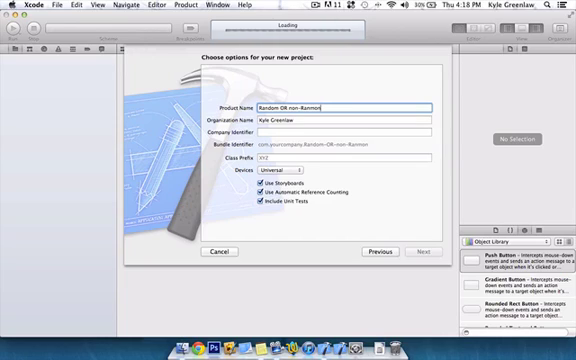
key("backspace")
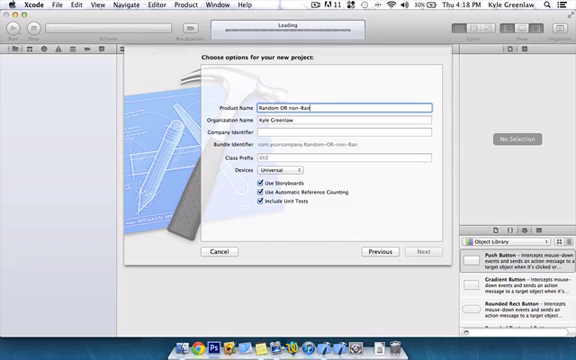
type("dom")
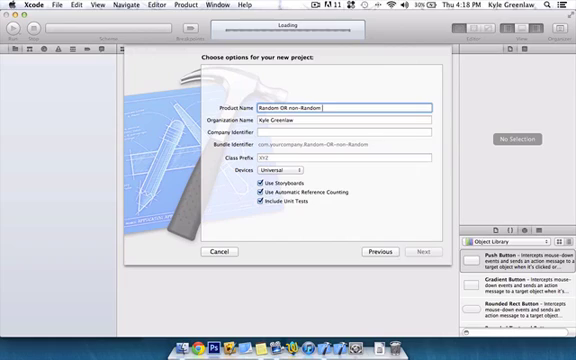
type("Image Geno")
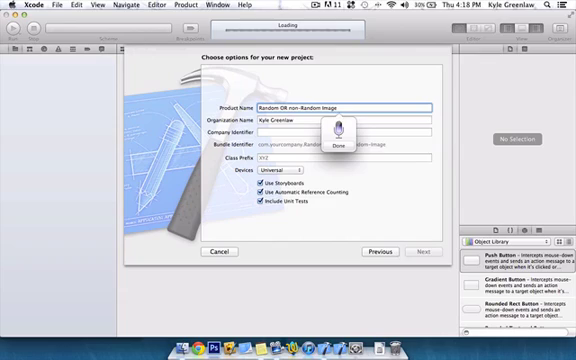
type("generator")
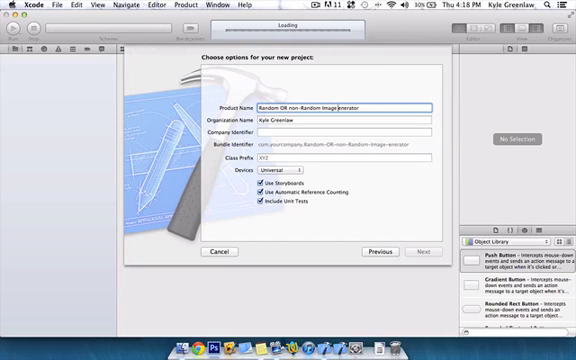
Set the Company Identifier to 'com', make the app iPhone-only and continue
left_click(350, 132)
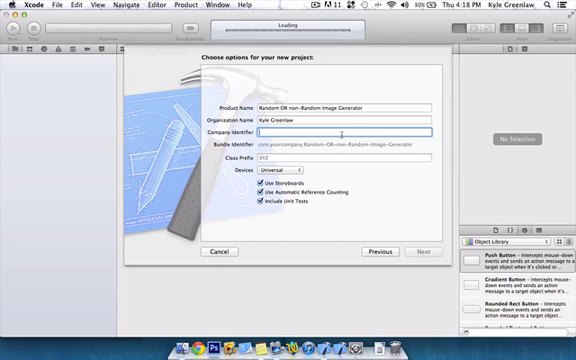
type("com")
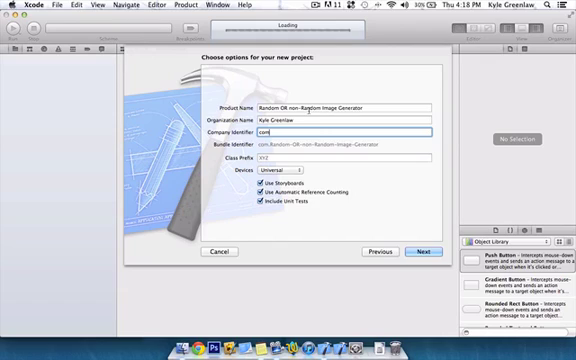
left_click(294, 180)
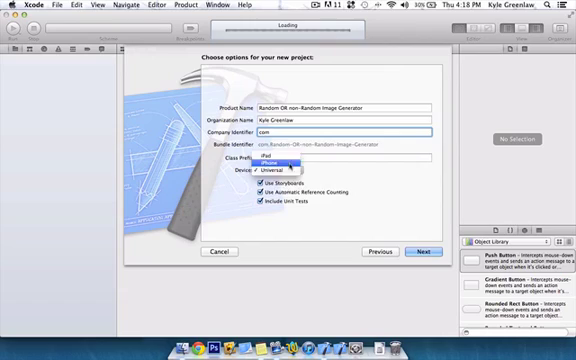
left_click(262, 168)
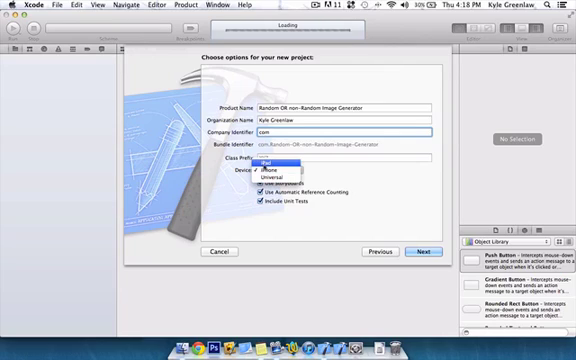
left_click(264, 170)
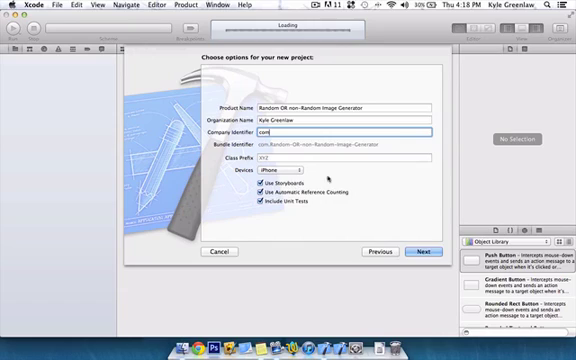
mouse_move(290, 180)
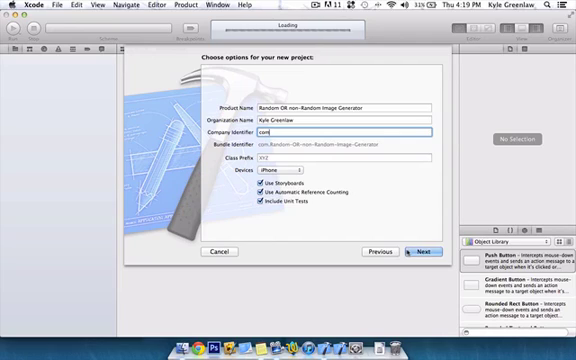
left_click(416, 252)
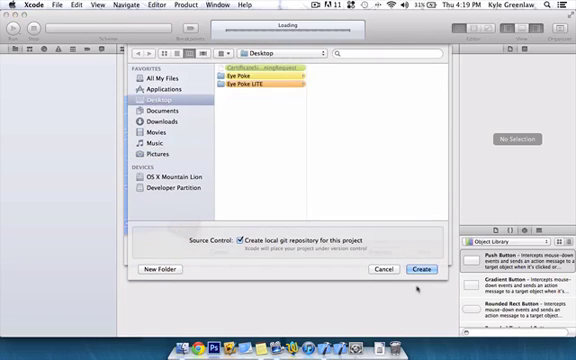
Create the Random Image Generator project on the Desktop
left_click(422, 268)
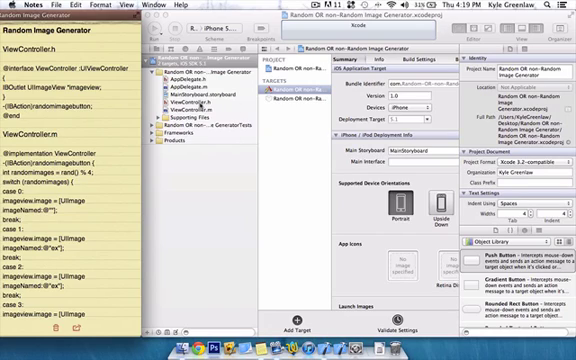
Open MainStoryboard.storyboard and set the simulated bar to Translucent Black
left_click(190, 94)
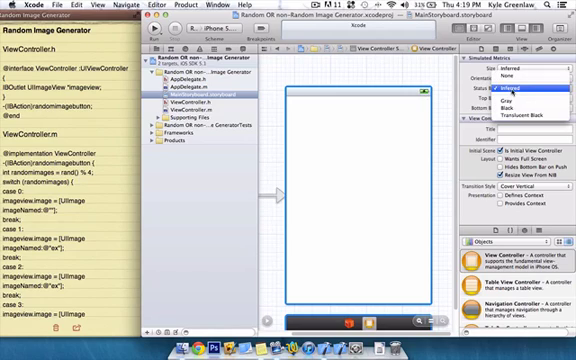
left_click(520, 112)
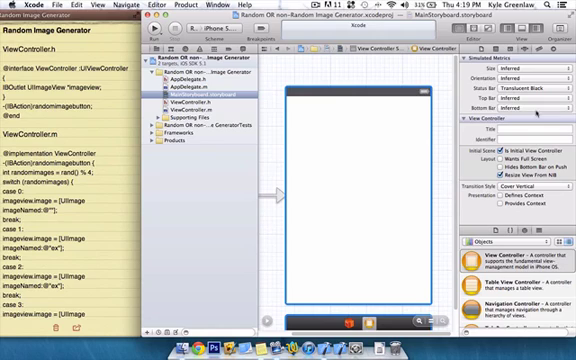
scroll("down", 3)
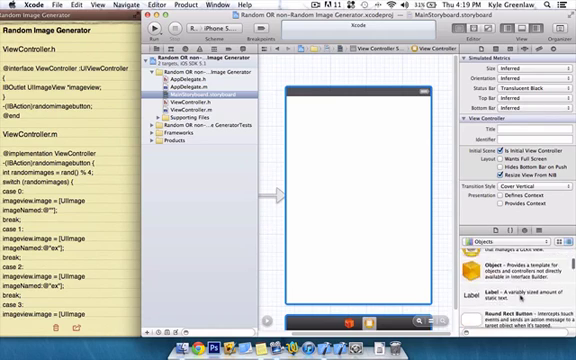
scroll("down", 3)
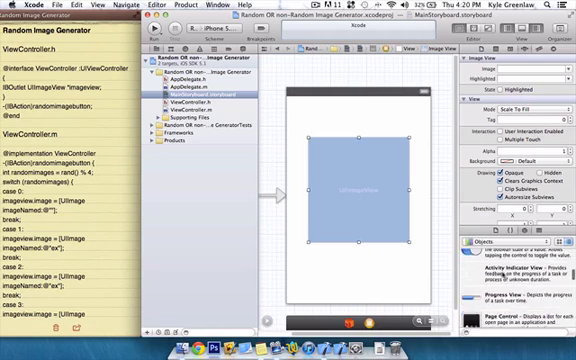
Scroll the Object Library to find the Round Rect Button for the Change Image control
scroll("down", 3)
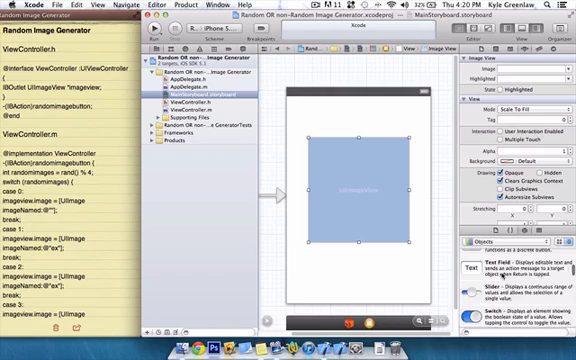
scroll("down", 3)
type("Change image")
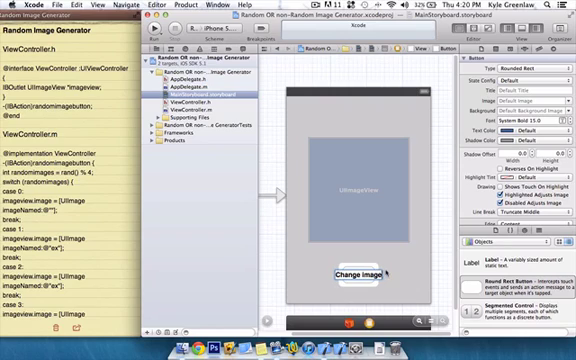
View ViewController.h, then return to the storyboard layout
left_click(198, 102)
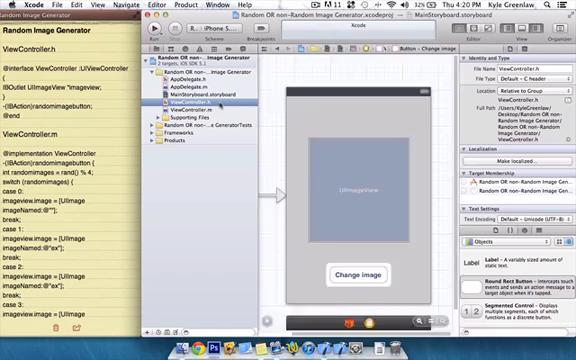
left_click(204, 104)
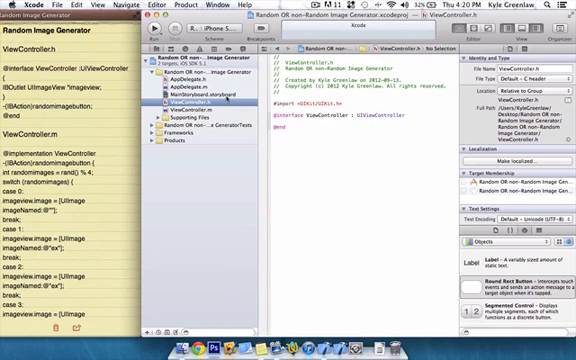
left_click(184, 90)
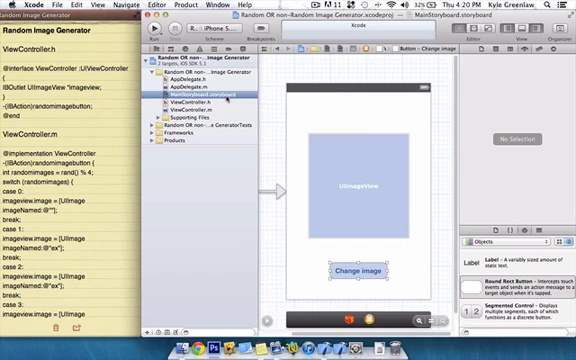
mouse_move(432, 178)
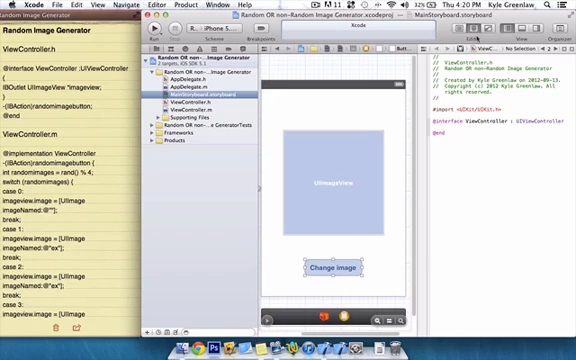
Connect the image view to ViewController.h as an outlet named from 'ima'
left_click(340, 268)
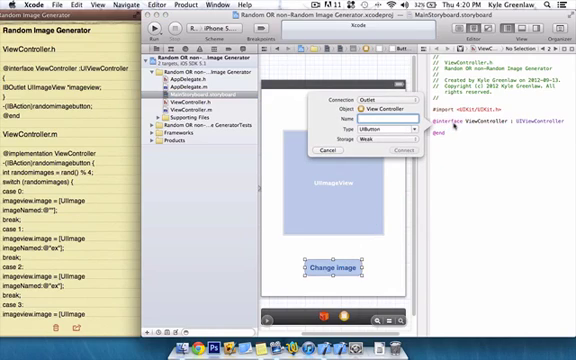
left_click(388, 98)
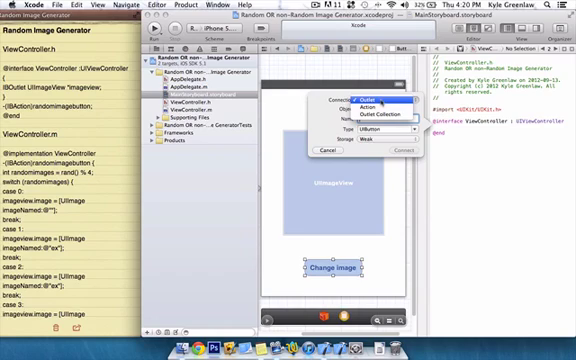
left_click(380, 98)
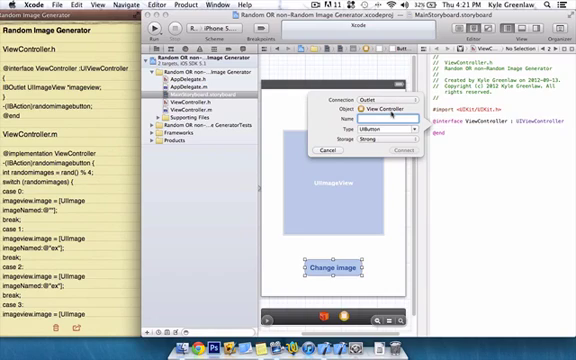
type("imageView")
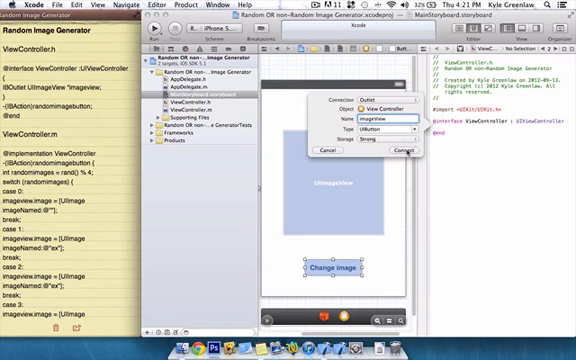
left_click(400, 152)
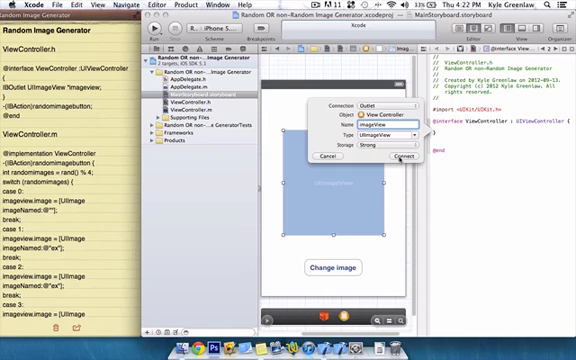
Set the Change Image button's connection type to Action
left_click(400, 158)
type("randomImageButton")
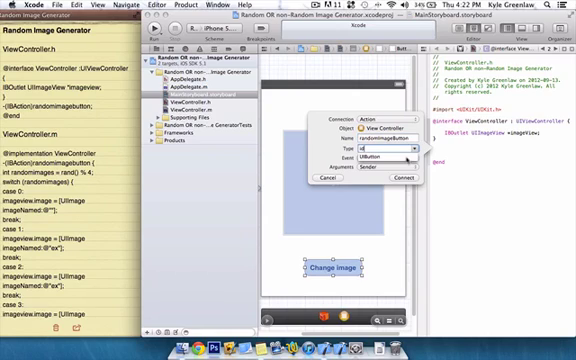
Connect the button's action method into the ViewController header
left_click(406, 158)
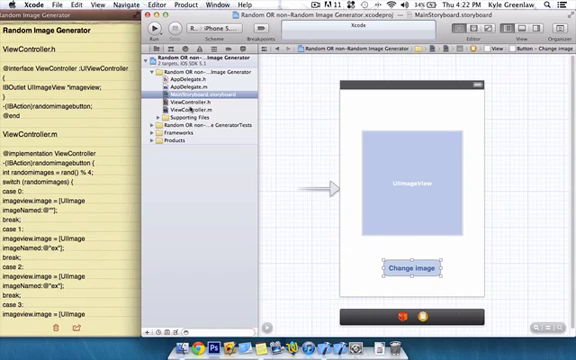
Open ViewController.m in the editor
left_click(176, 104)
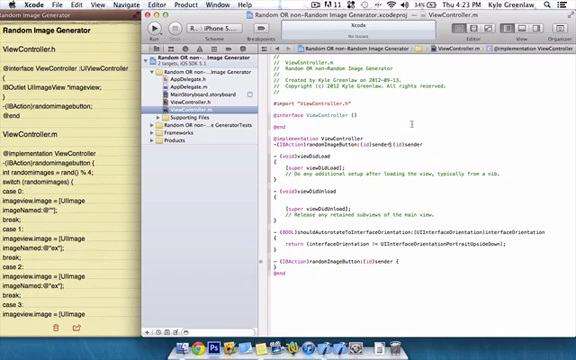
double_click(408, 150)
type("int r=rand() %2;")
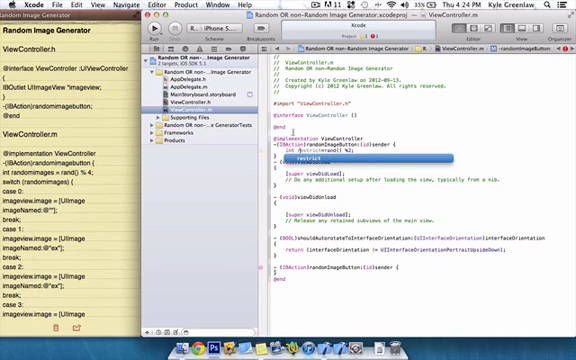
Copy the IBAction declaration from ViewController.h and paste it into ViewController.m as an empty method
left_click(192, 104)
type("an")
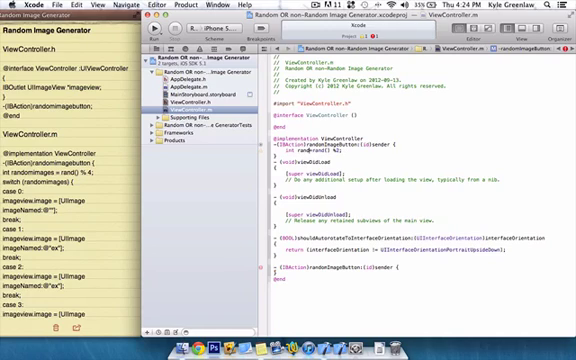
left_click(200, 100)
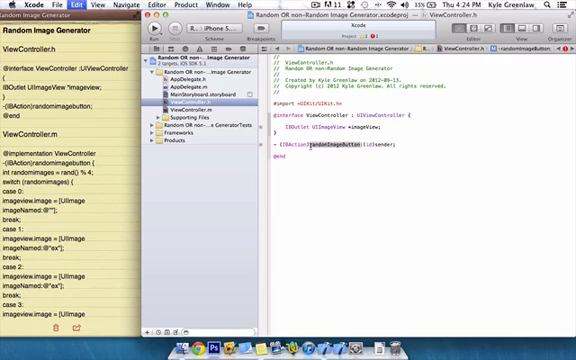
left_click(188, 100)
type("int randomimage = rand() % 4;")
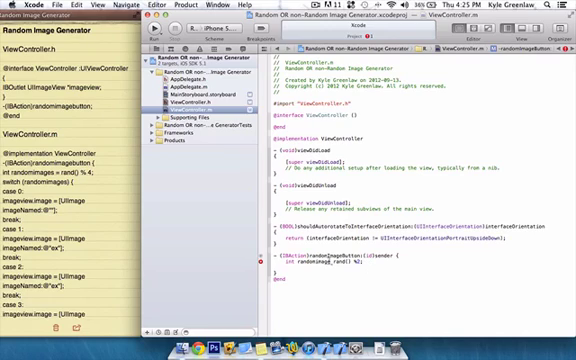
Write the rand() % 2 line and a switch statement with two cases inside the IBAction body
double_click(332, 268)
type("switch (randomimage) {")
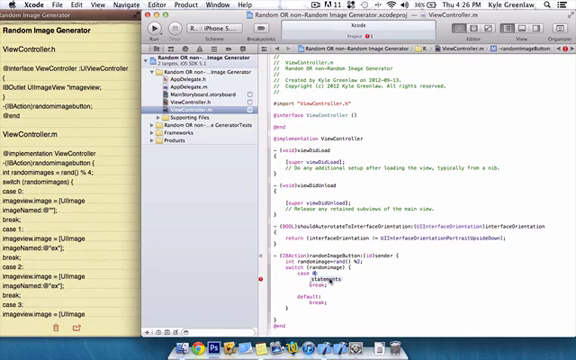
double_click(320, 280)
type("imageView.image=[UIImage imageNamed:(NSString *)]")
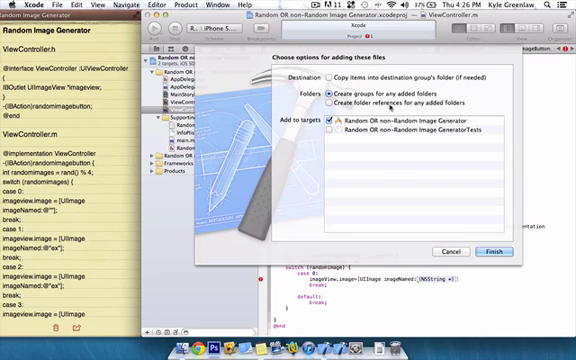
Start adding the image files to the Random Image Generator project navigator
left_click(328, 78)
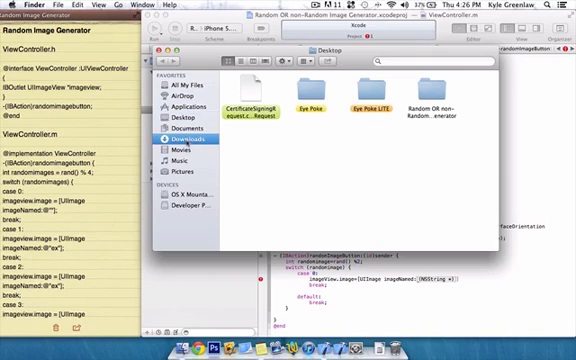
Browse Finder to the folder with the two images and select them for import
left_click(184, 136)
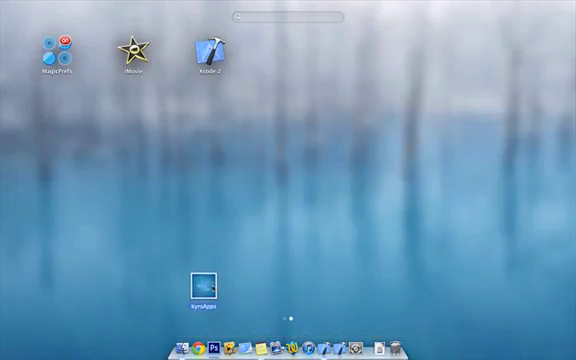
double_click(200, 286)
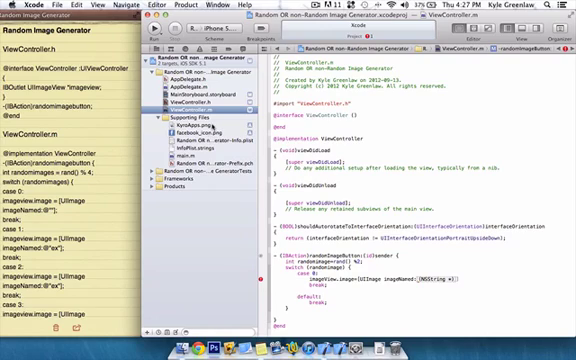
Set imageView.image to the first image via UIImage imageNamed: in case 0 of the switch
double_click(432, 280)
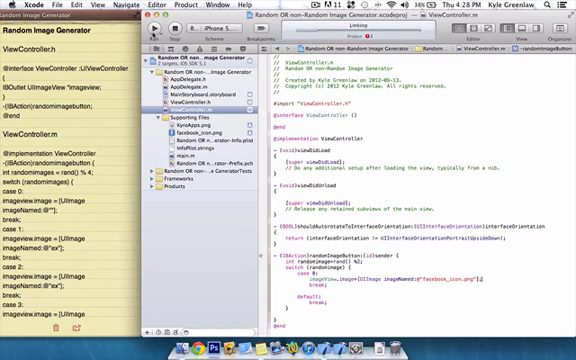
Fill case 1 with the second image's imageNamed: call and a break, then run the app
left_click(148, 32)
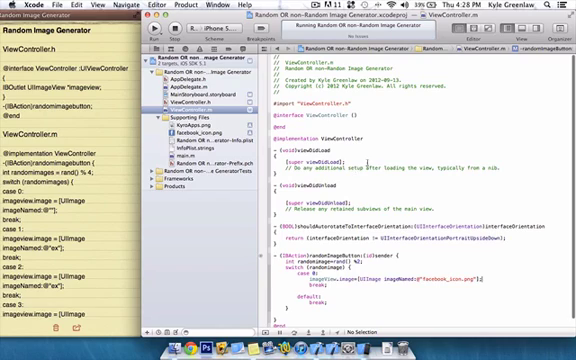
left_click(152, 32)
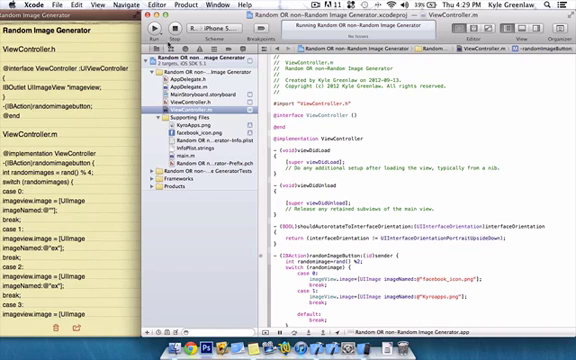
Add the value driving the switch inside the button's IBAction so both cases set their images
left_click(152, 30)
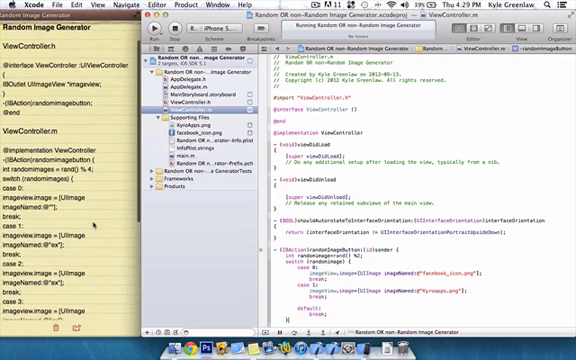
Open an earlier project via File > Open Recent to review its switch code, then return to ViewController.h
scroll("down", 3)
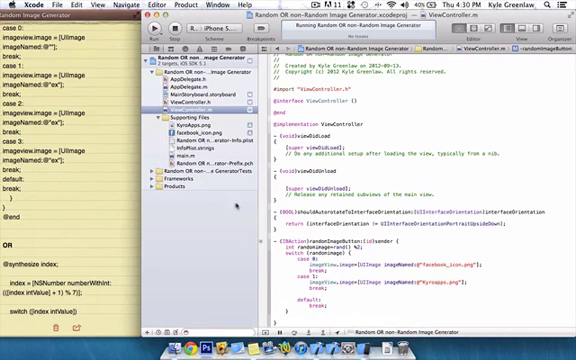
left_click(100, 8)
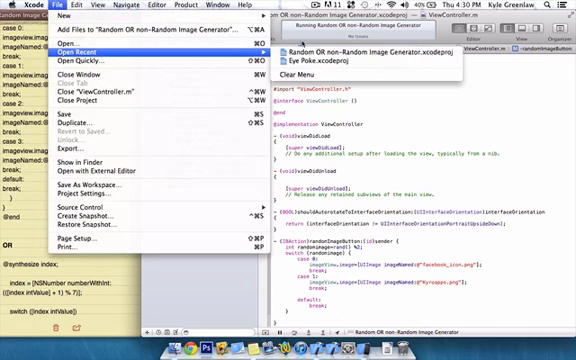
left_click(330, 62)
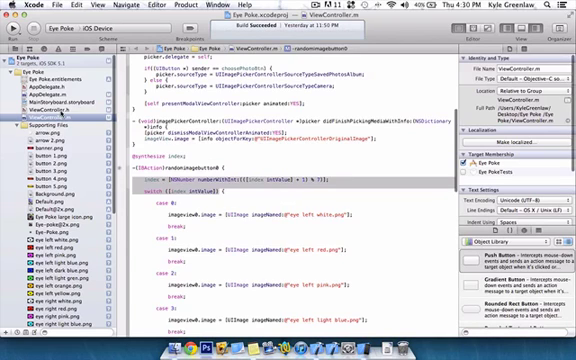
left_click(36, 116)
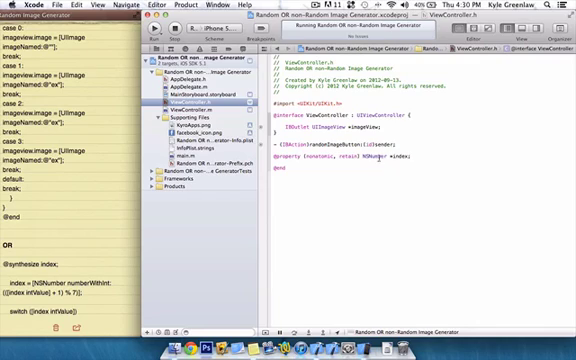
Change the switch in ViewController.m to switch (index.intValue)
double_click(404, 160)
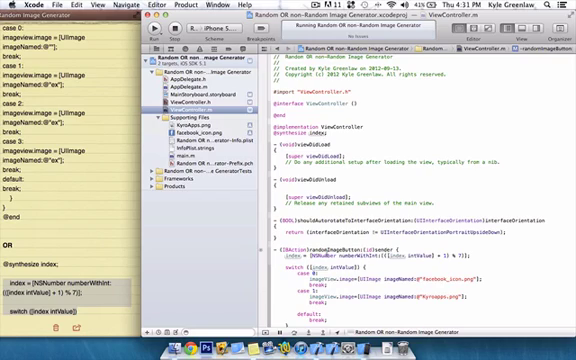
Add index = [NSNumber numberWithInt:((index.intValue)+1)%2]; before the switch
double_click(300, 248)
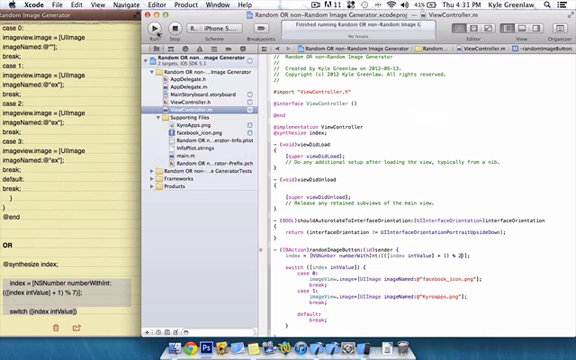
Run the app and tap Change Image three times to verify the picture swaps between the two images
left_click(152, 32)
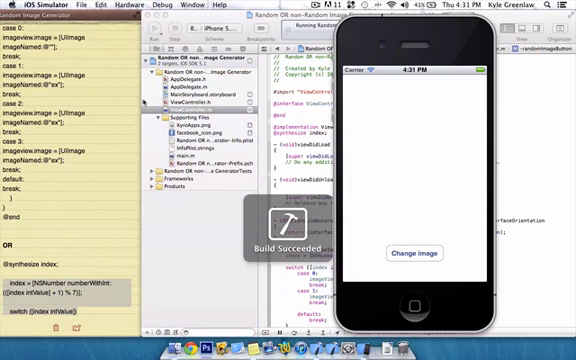
left_click(412, 252)
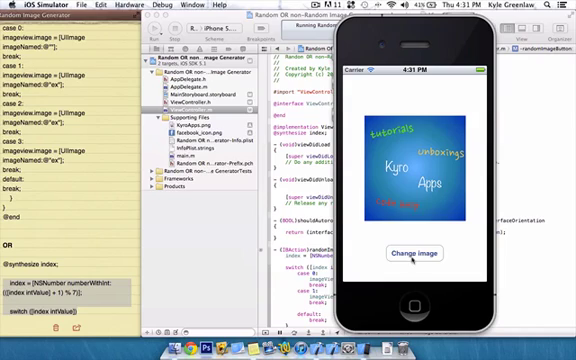
left_click(412, 252)
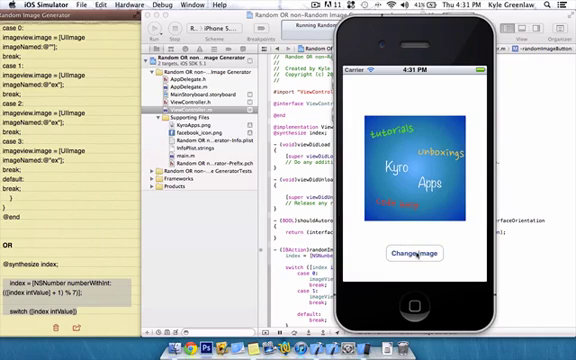
left_click(414, 252)
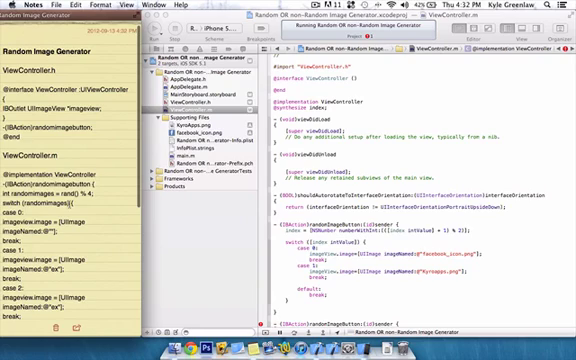
double_click(60, 188)
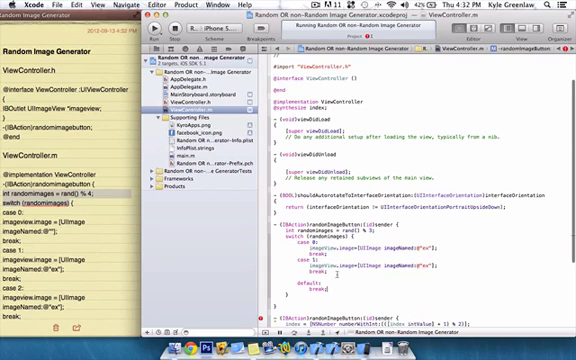
scroll("down", 3)
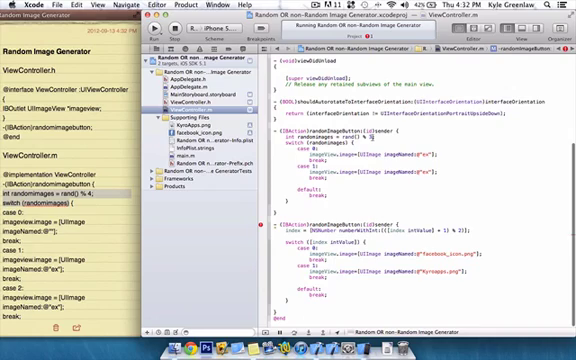